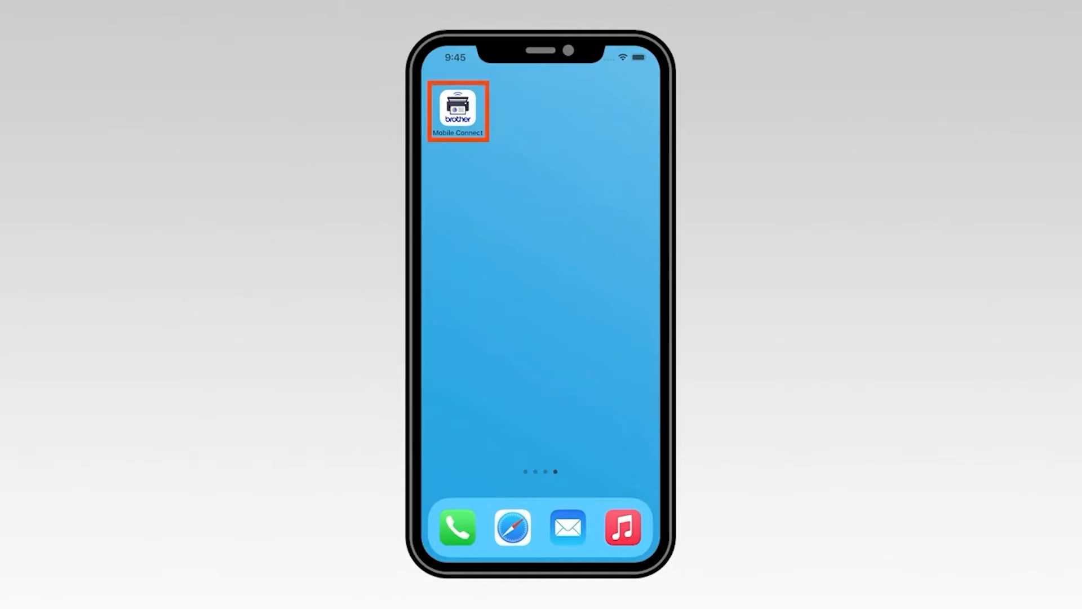
- Open Brother Mobile Connect, begin Add Machine, and answer Not Connected to the network prompt
click(458, 107)
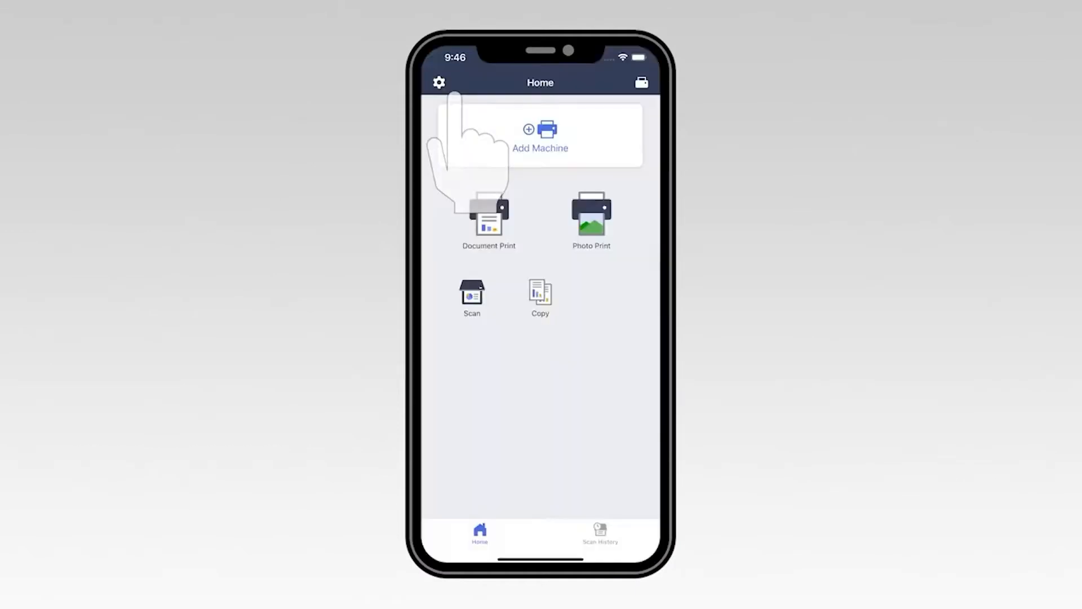
click(540, 138)
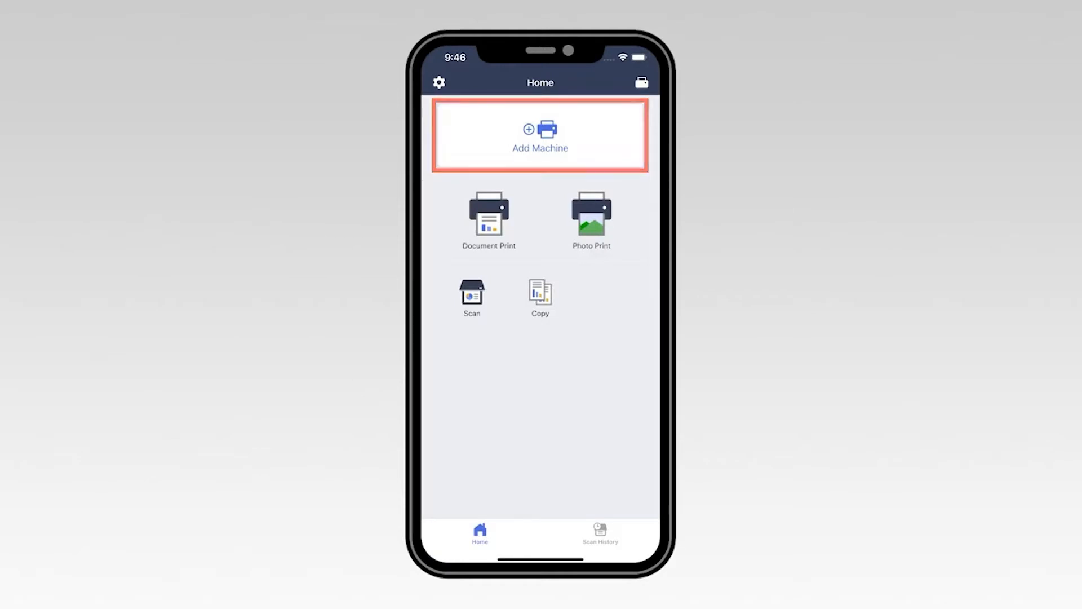
click(540, 135)
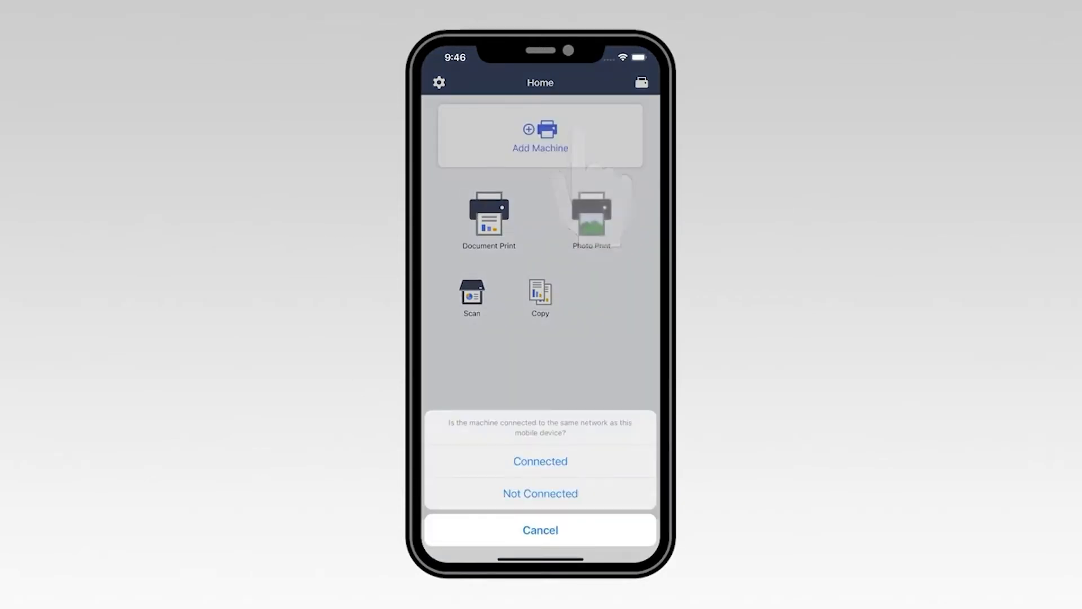
click(540, 493)
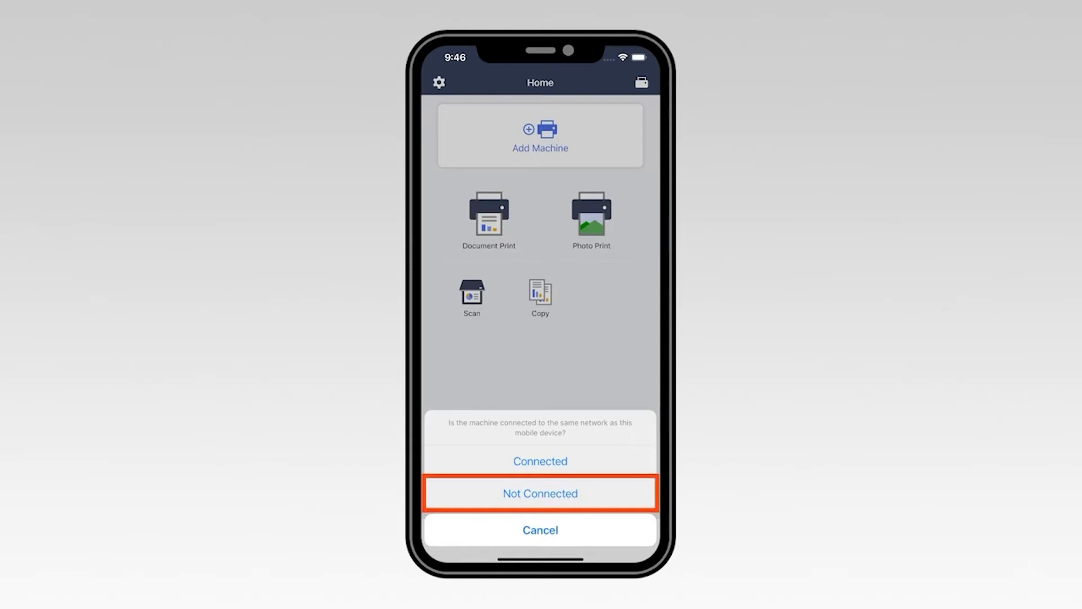
click(540, 494)
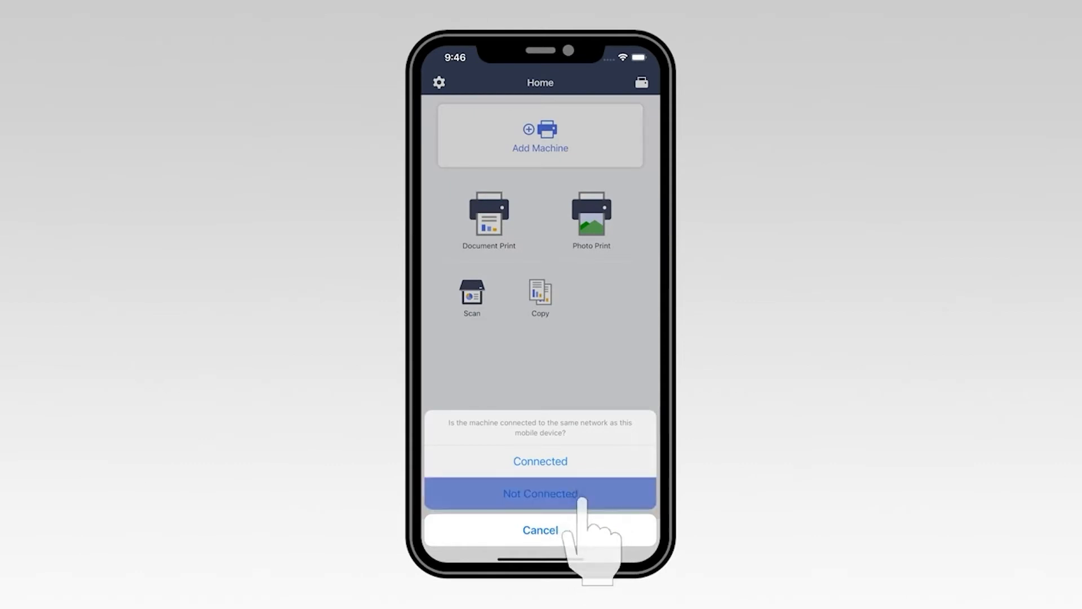
- Answer Connected on the Connect to Wi-Fi screen to reach the model name step
click(540, 493)
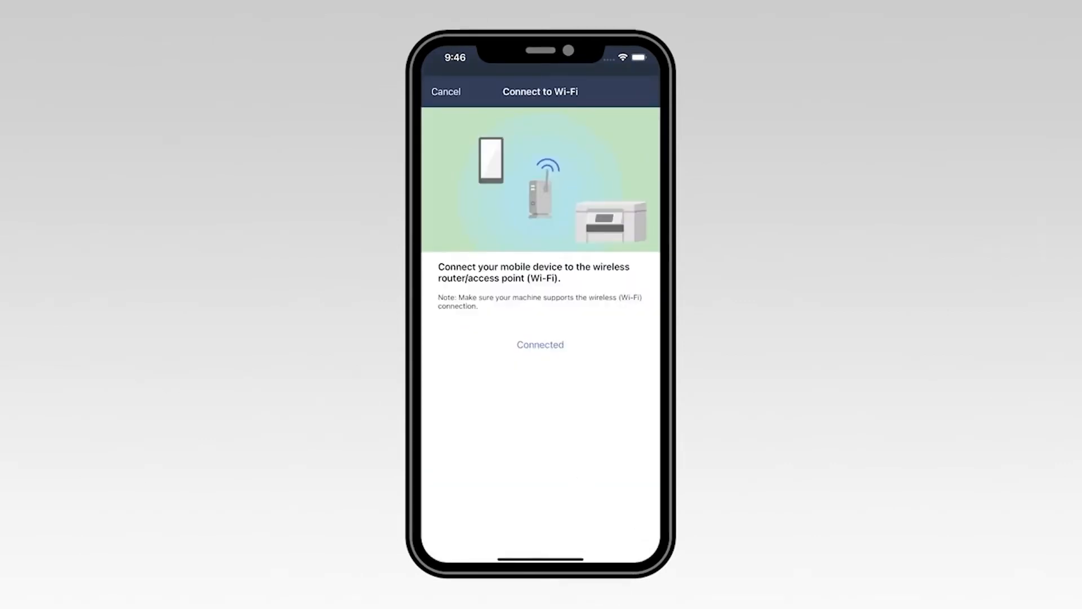
click(540, 345)
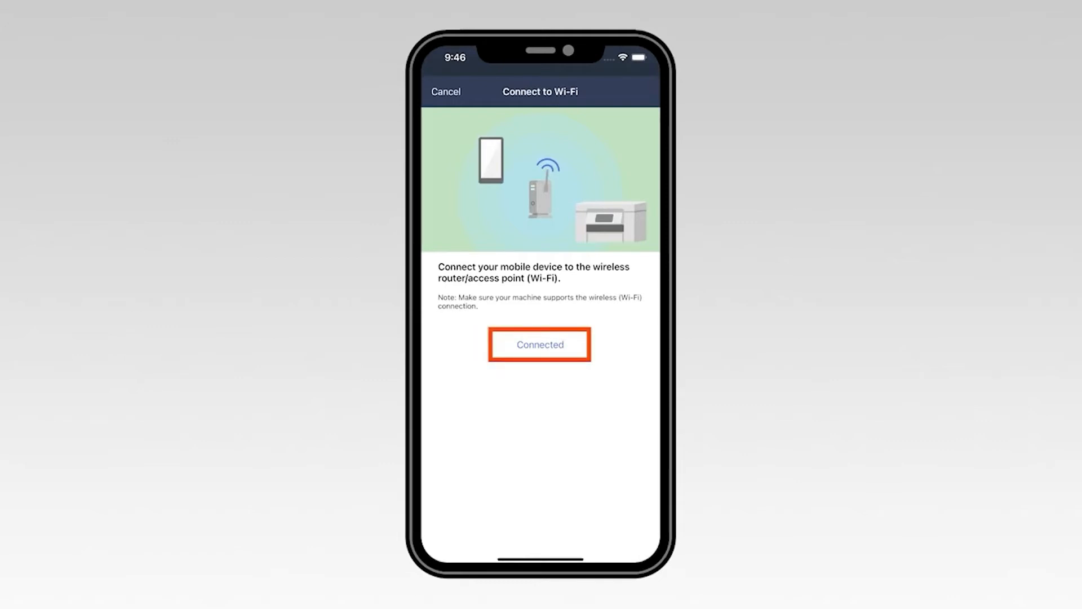
click(539, 344)
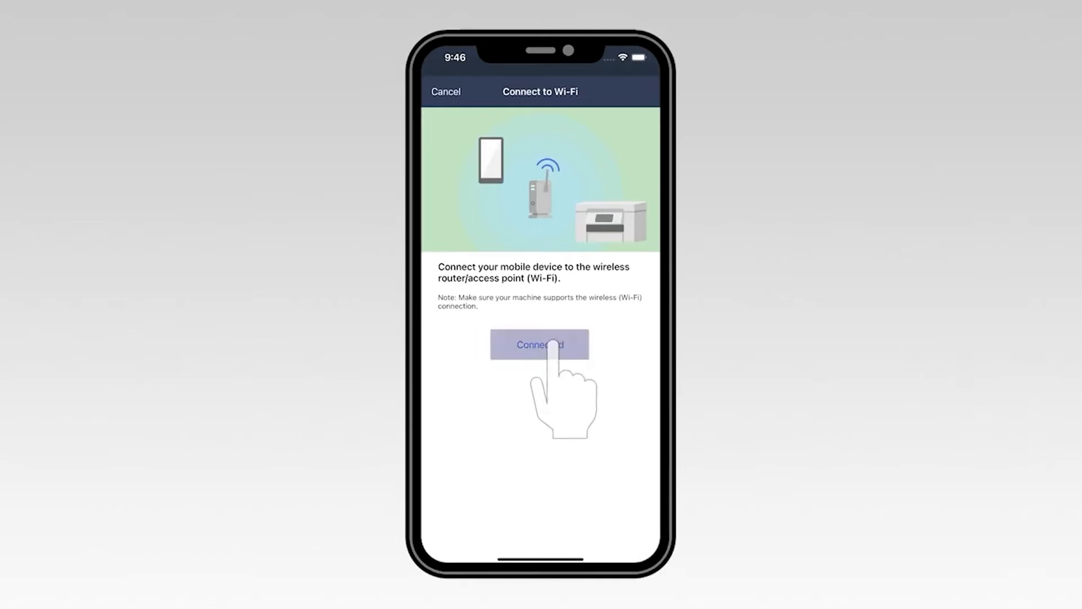
click(540, 345)
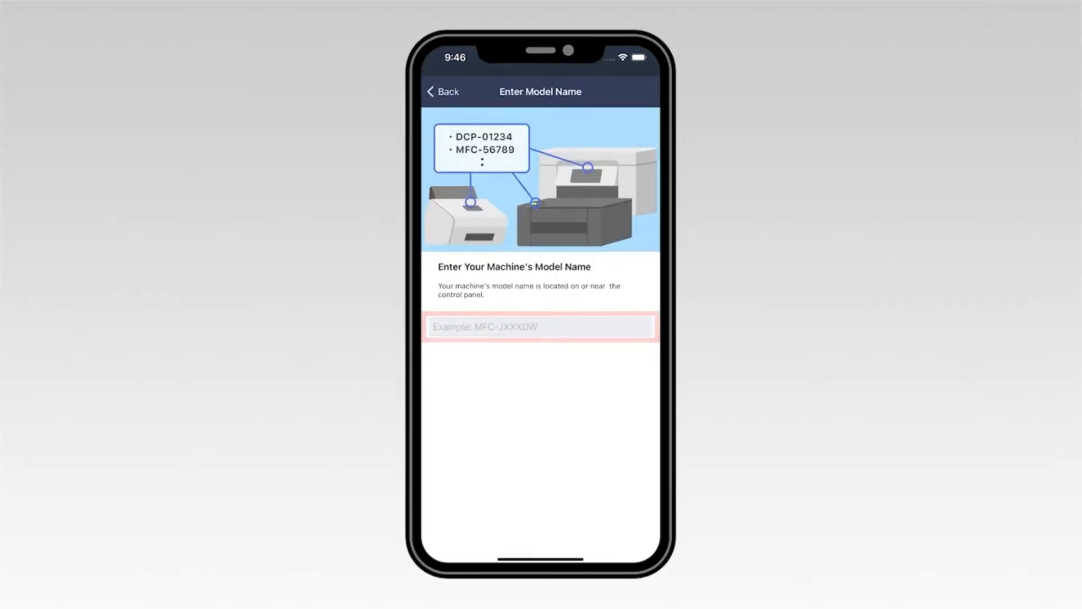
- Search the model list for 'mfc' and select MFC-J4335DW
click(541, 327)
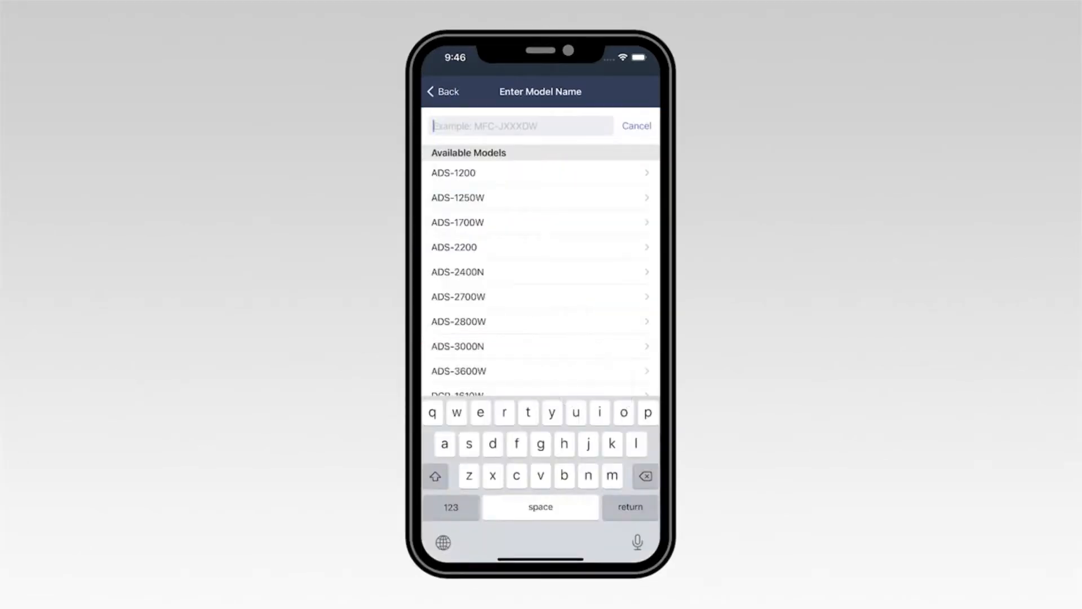
text(mfc)
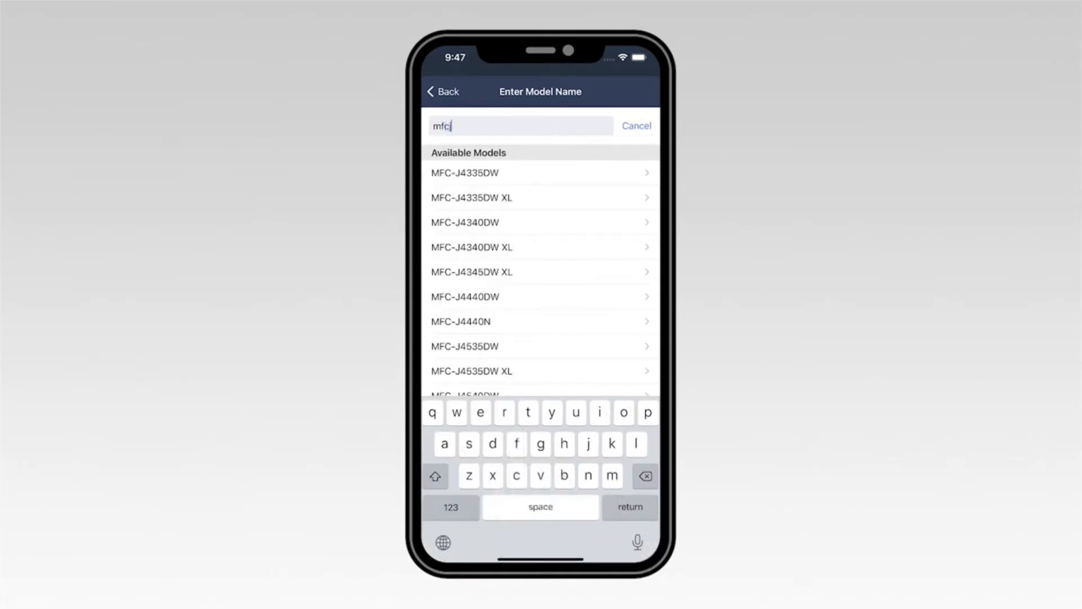
click(540, 172)
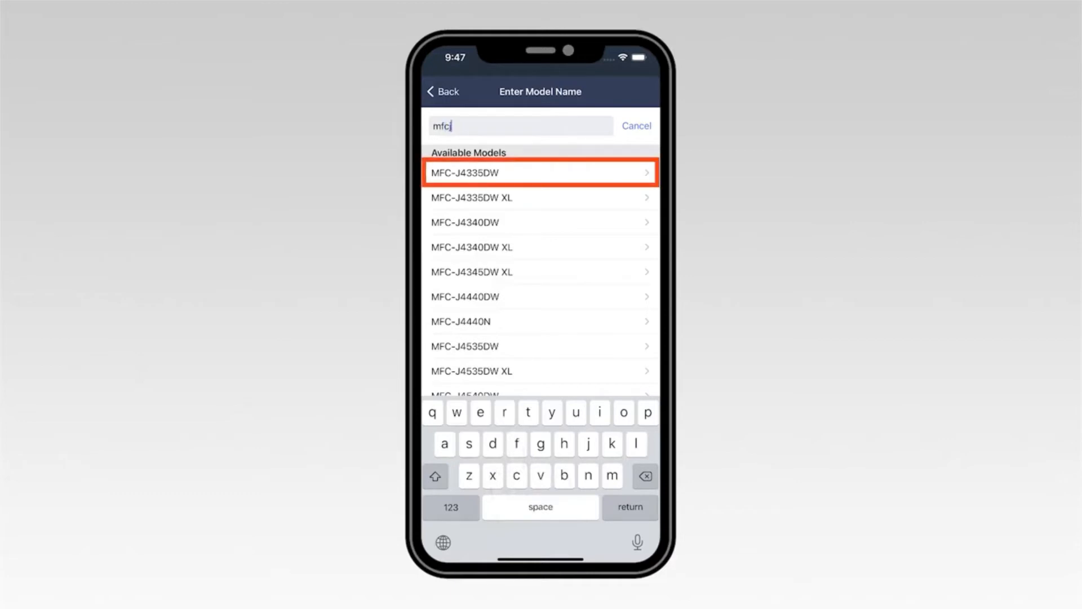
click(540, 172)
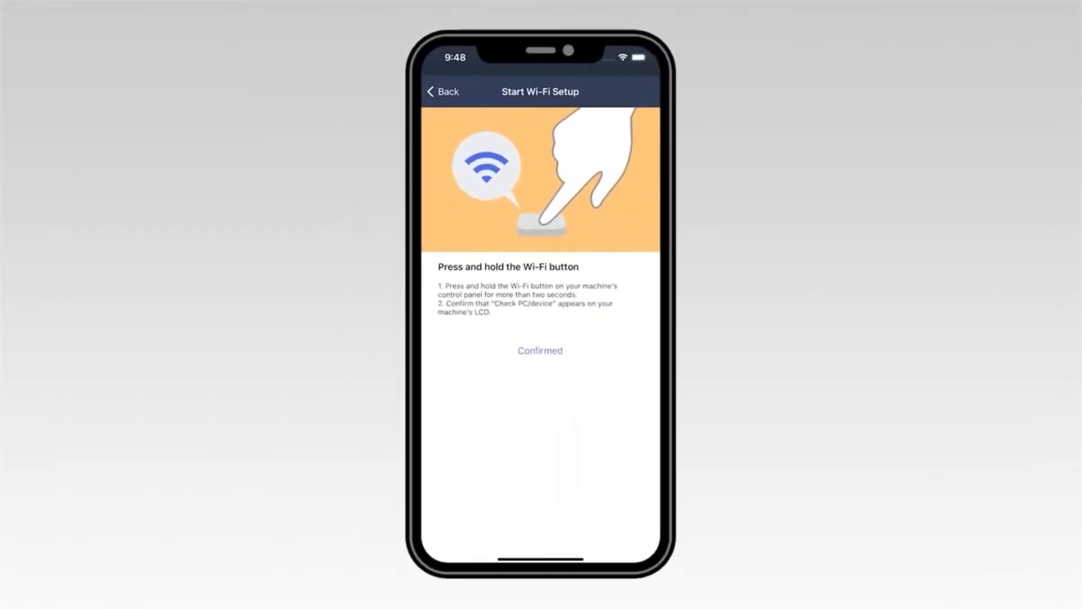
- Tap Confirmed on Start Wi-Fi Setup once the printer's Wi-Fi LED flashes quickly
click(540, 351)
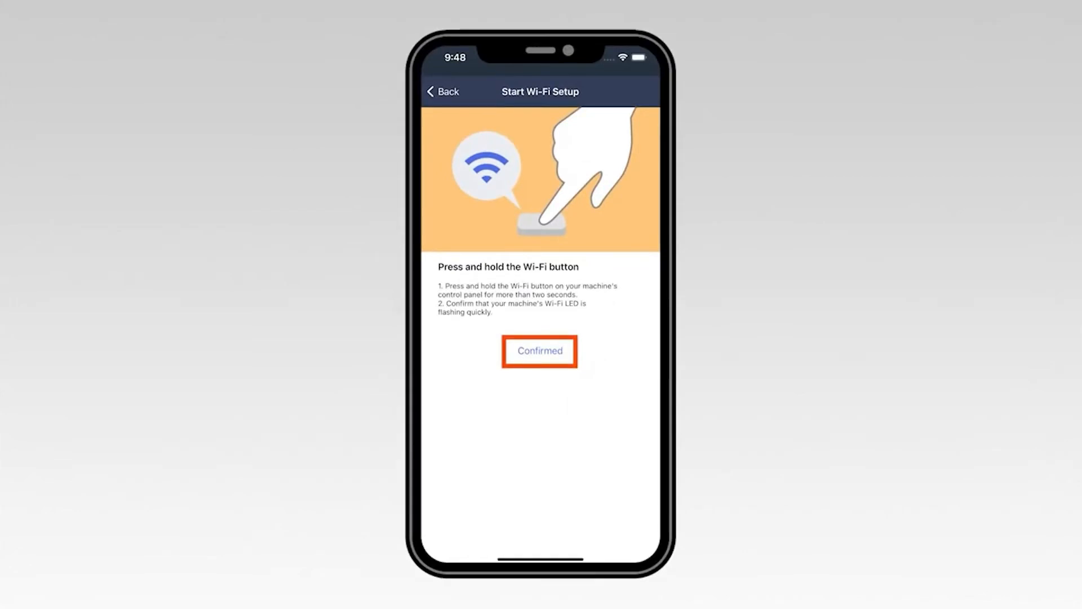
click(539, 351)
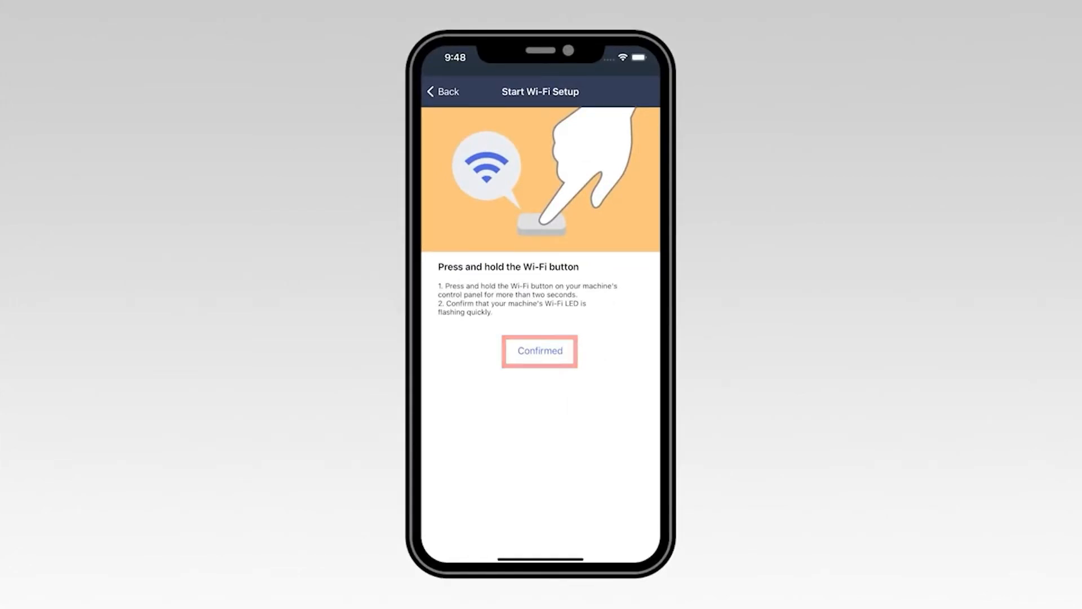
click(540, 351)
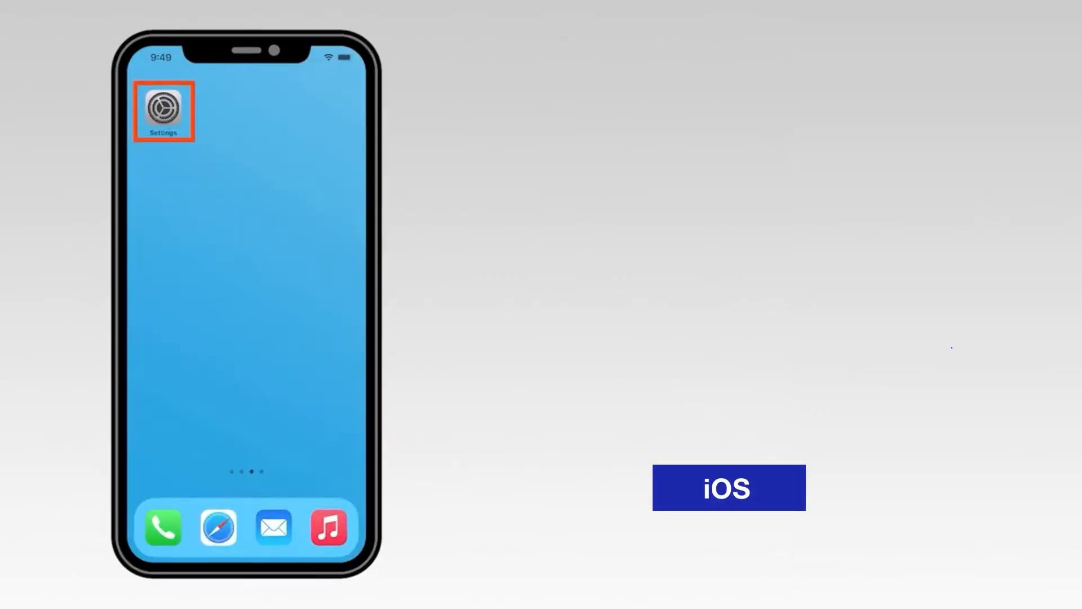
- In iOS Wi-Fi settings, join the unsecured SETUP-MFC-J4340DW_XXXXXXXX network
click(164, 107)
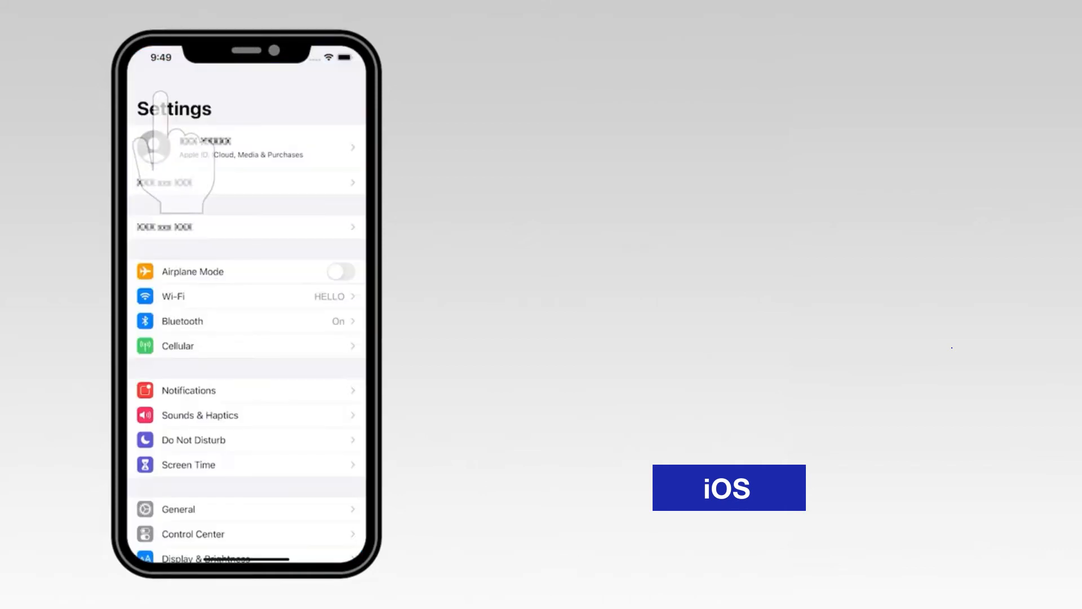
click(241, 297)
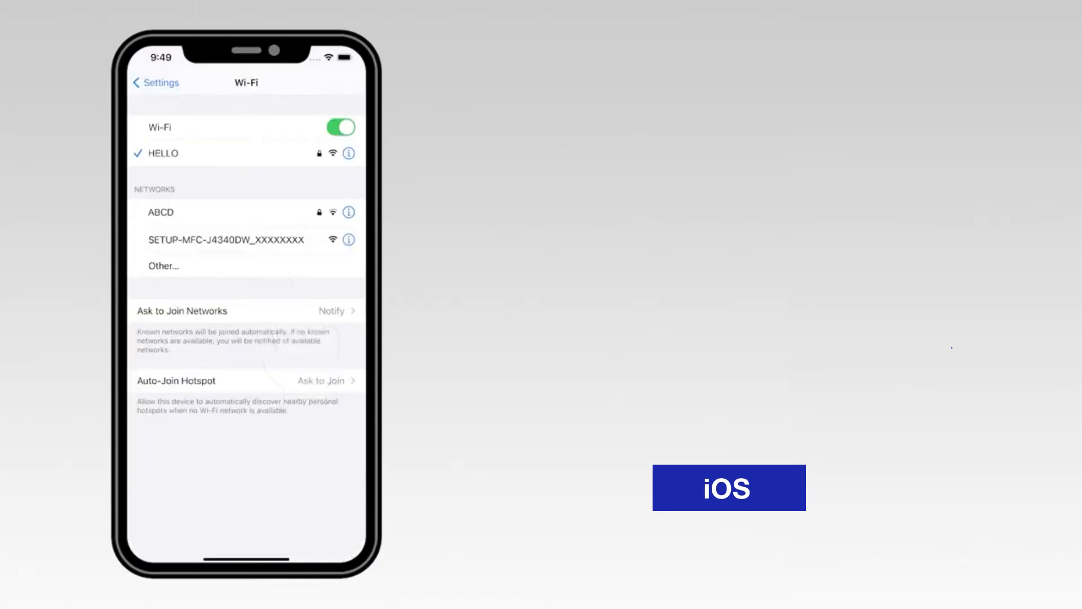
click(226, 239)
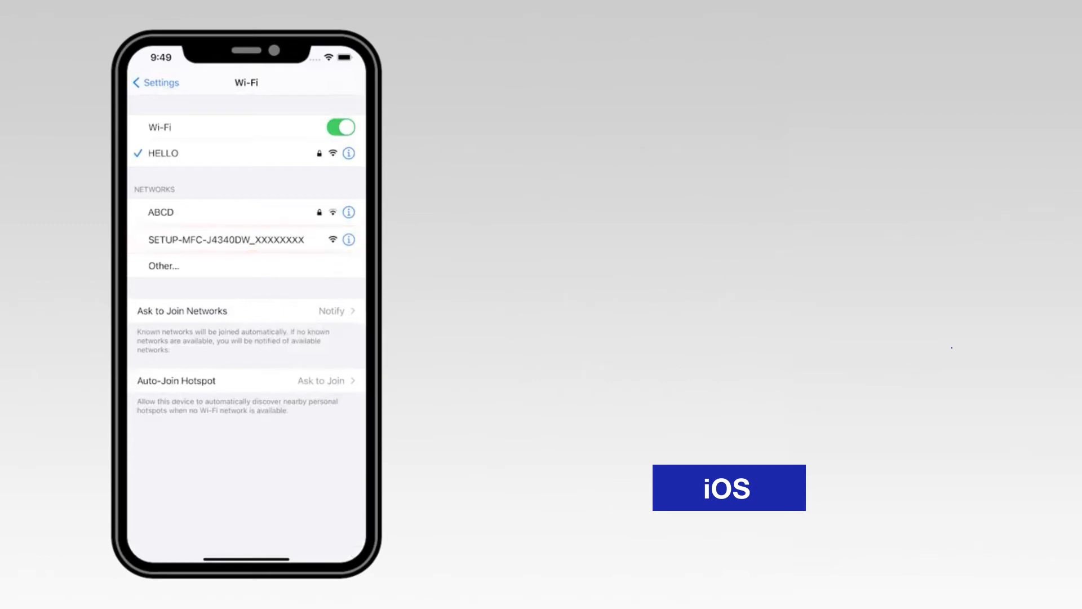
click(226, 239)
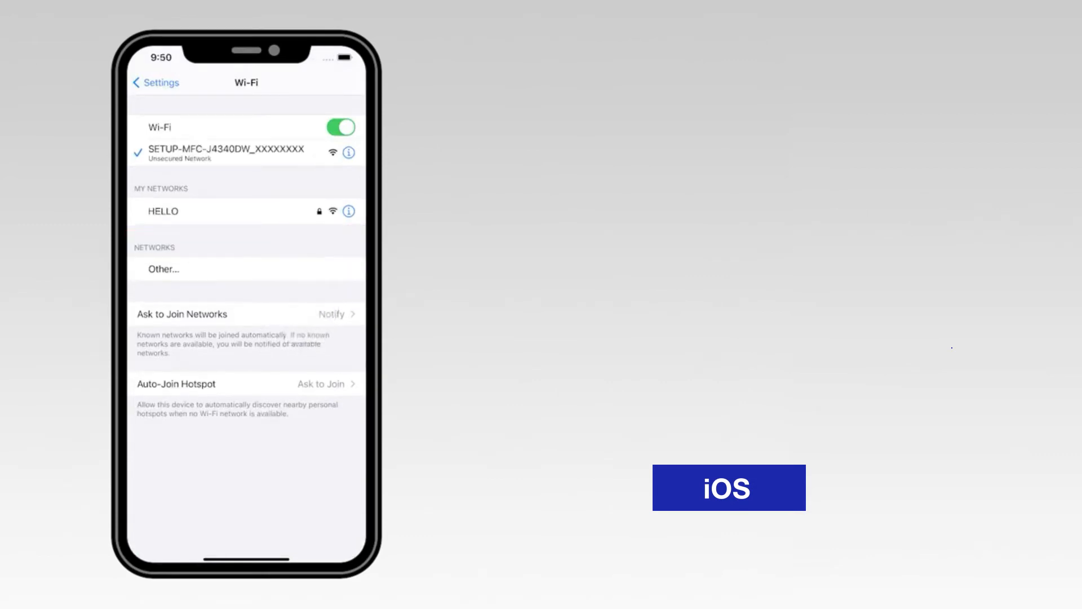
click(242, 153)
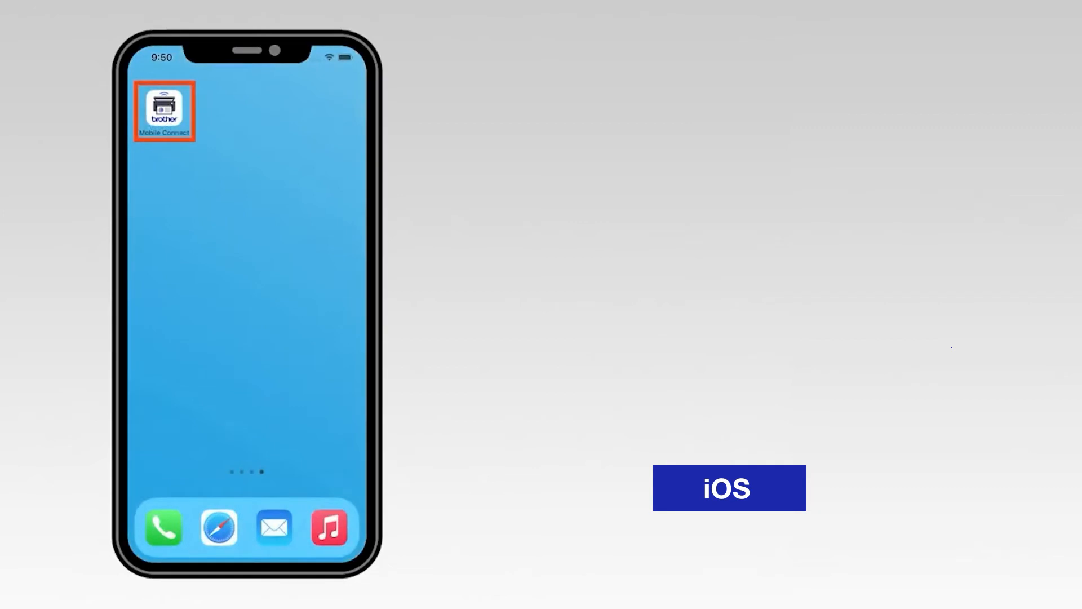
- Reopen Mobile Connect and accept connecting to the printer's temporary setup network
click(164, 110)
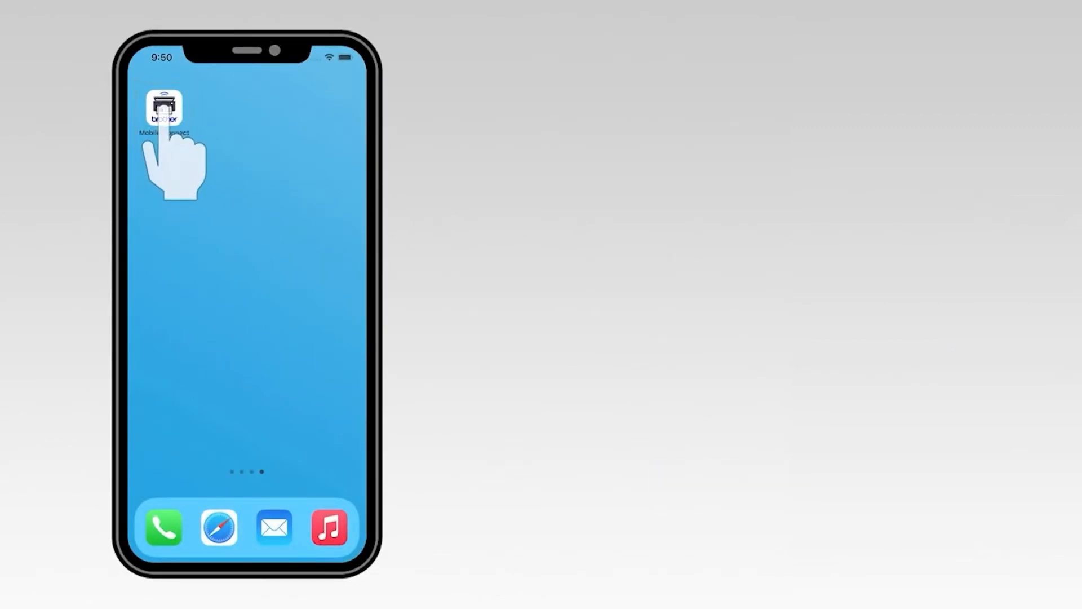
click(164, 110)
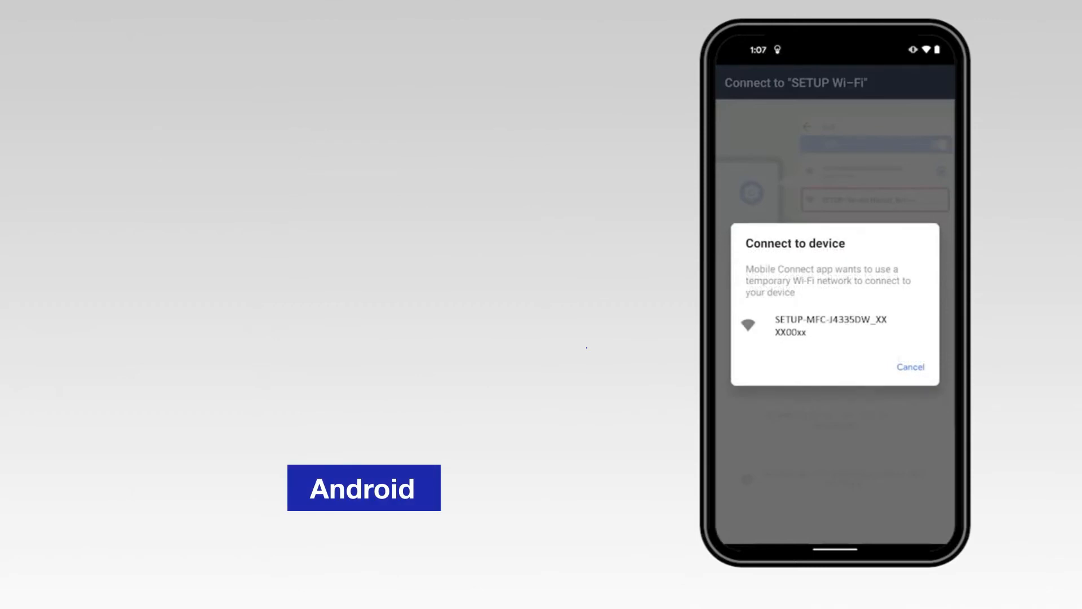
click(834, 327)
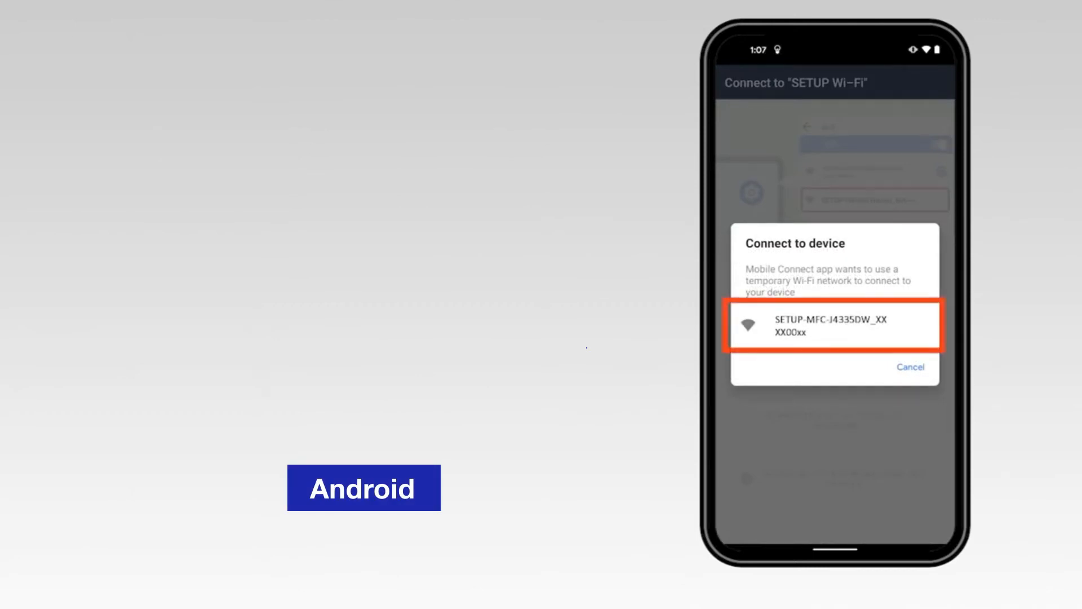
click(835, 326)
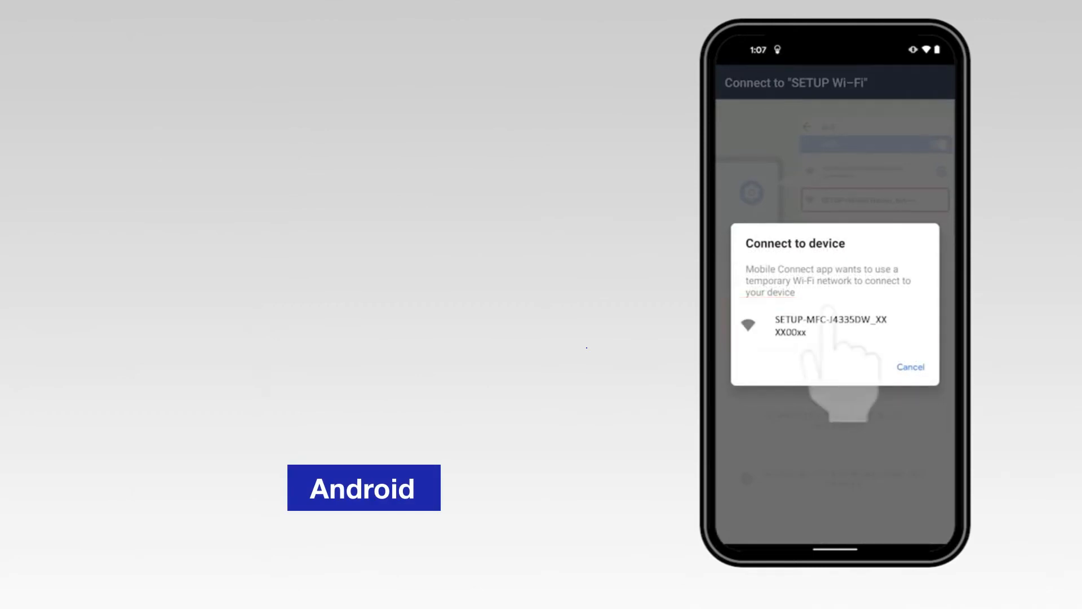
- Change the network to HELLO, enter its Wi-Fi password, and connect the printer
click(822, 326)
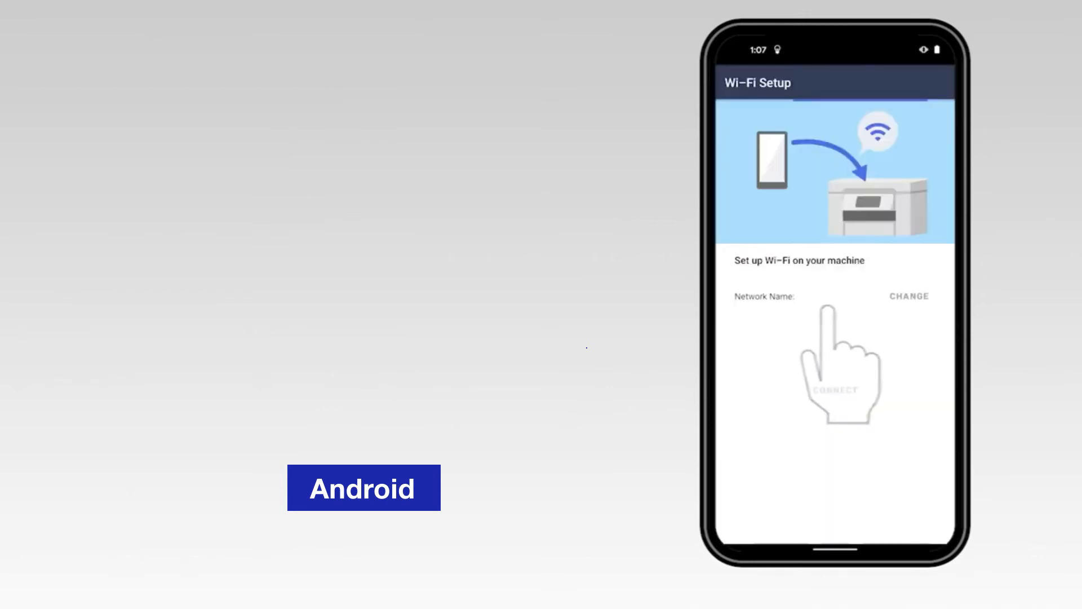
click(910, 296)
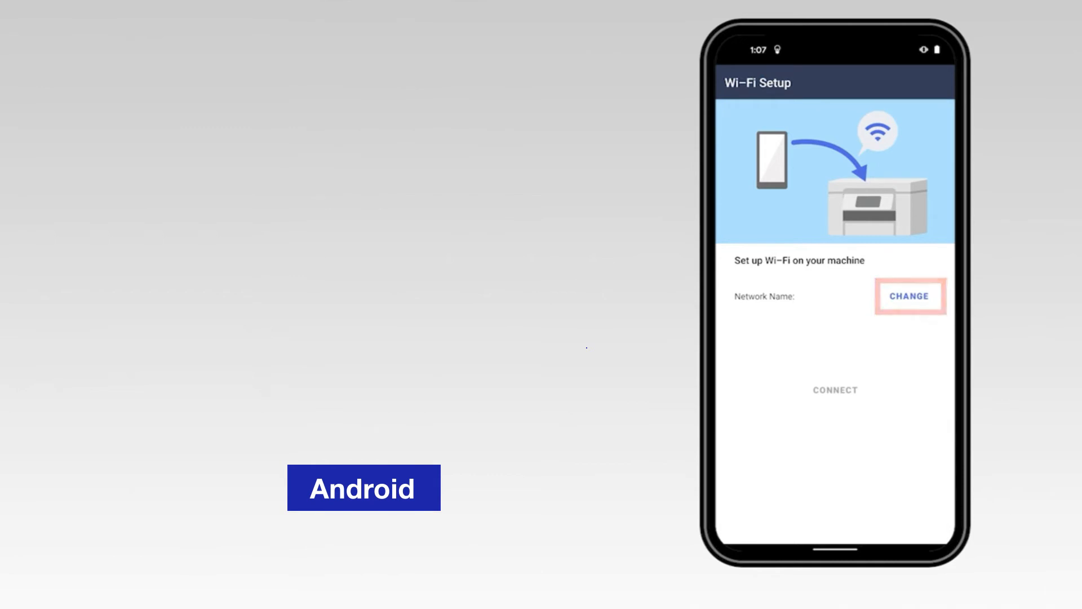
click(910, 296)
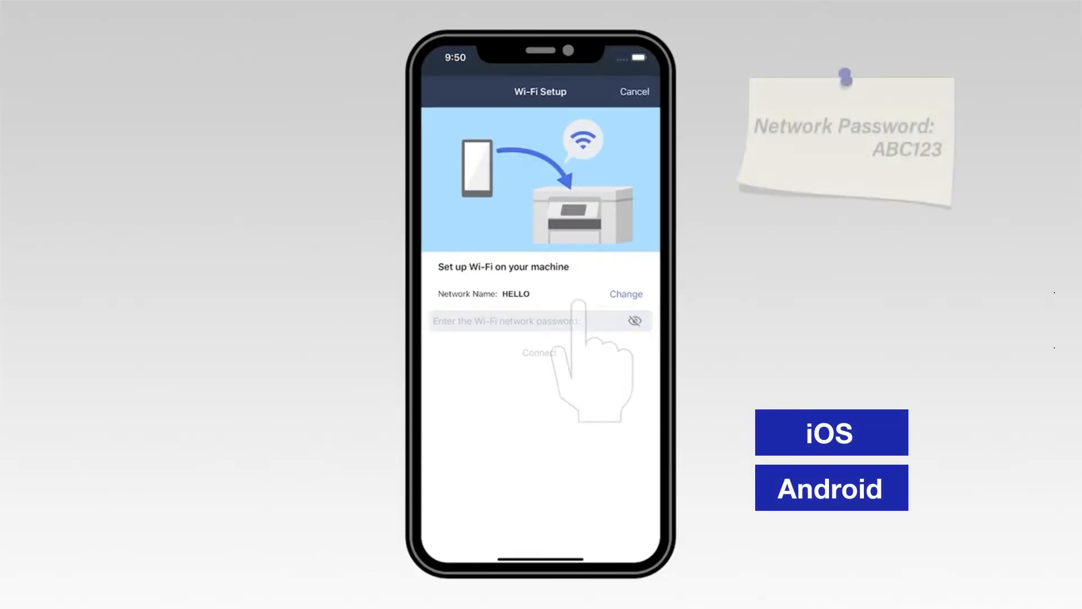
click(533, 321)
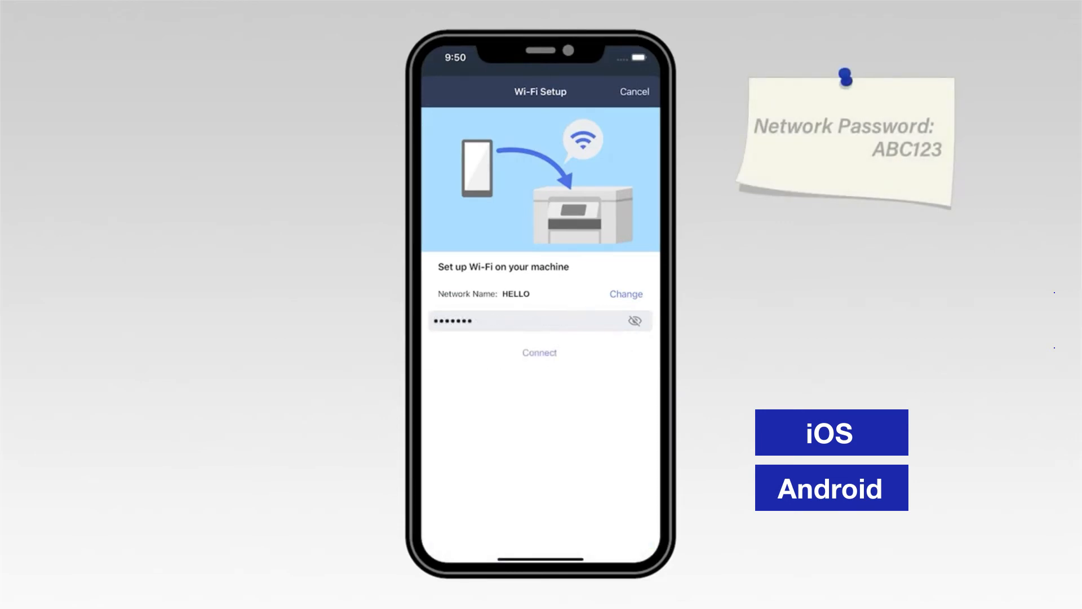
click(539, 352)
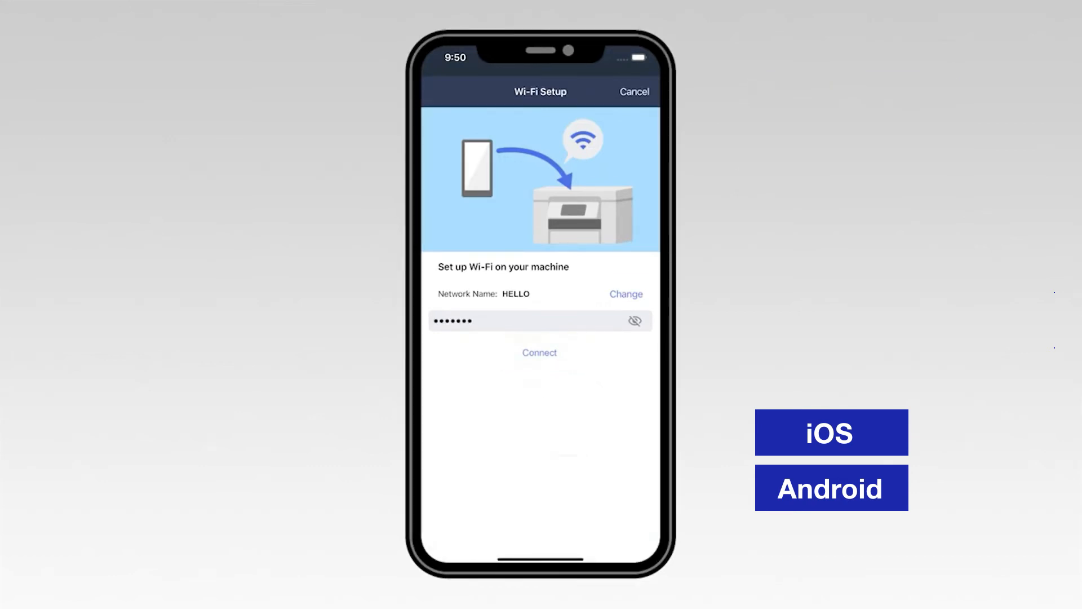
click(539, 352)
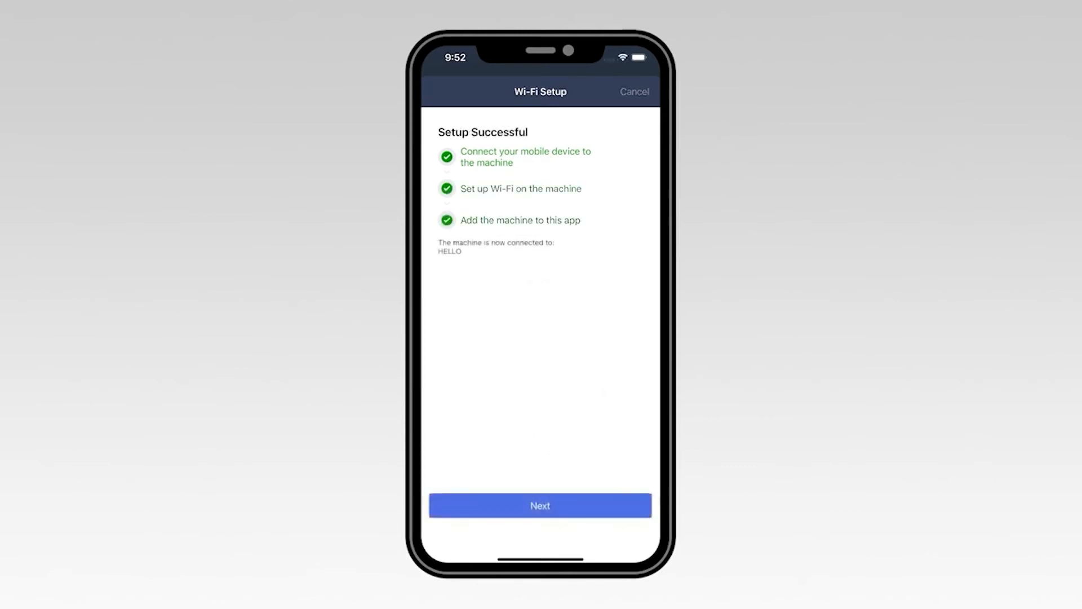
- Go past Setup Successful with Next and tap Complete on Add Machine
click(540, 520)
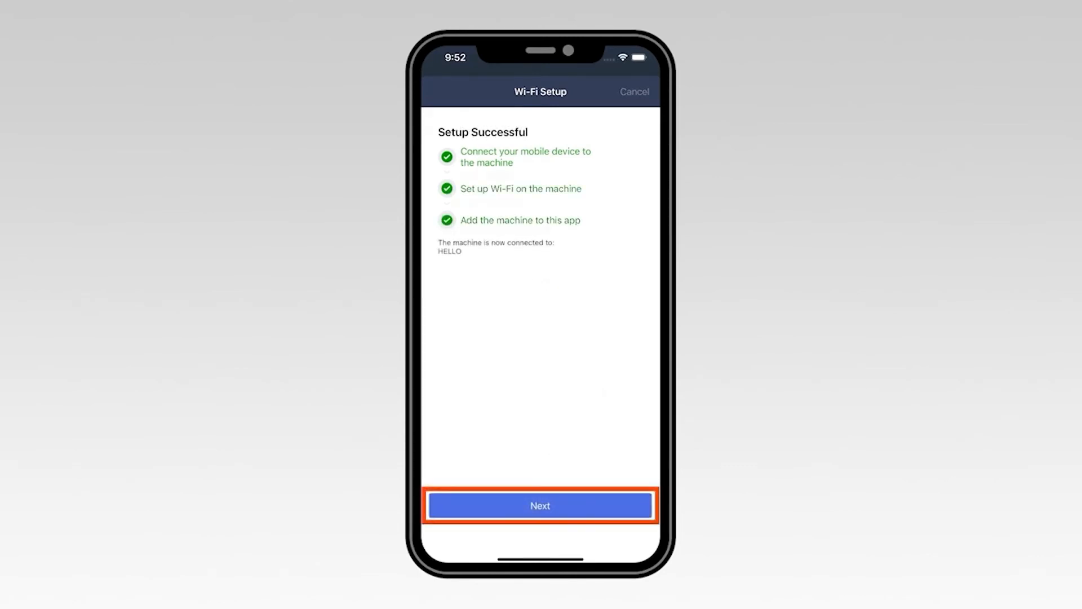
click(542, 505)
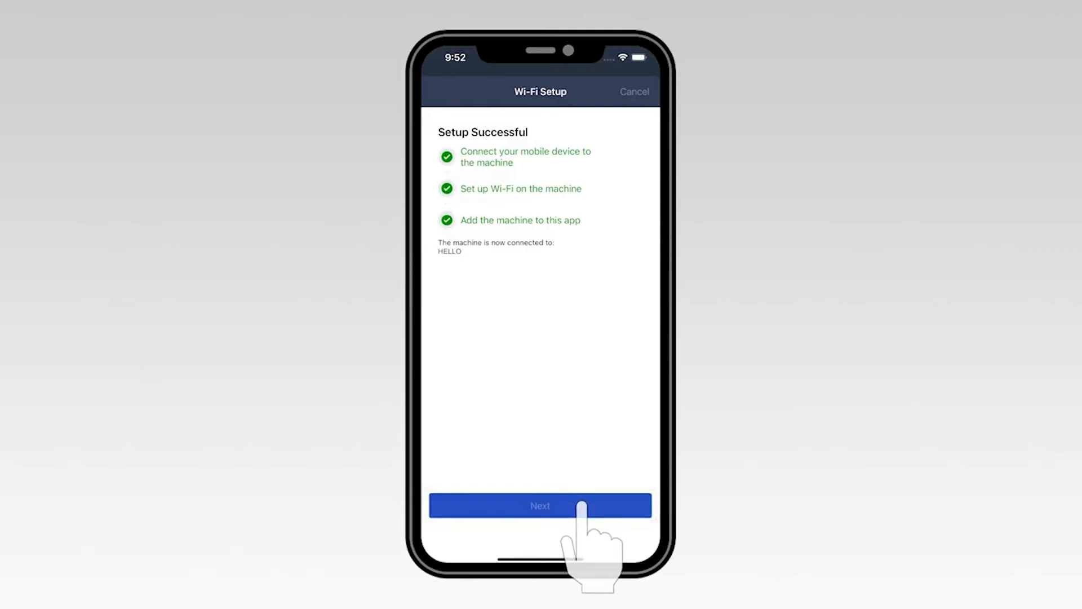
click(541, 505)
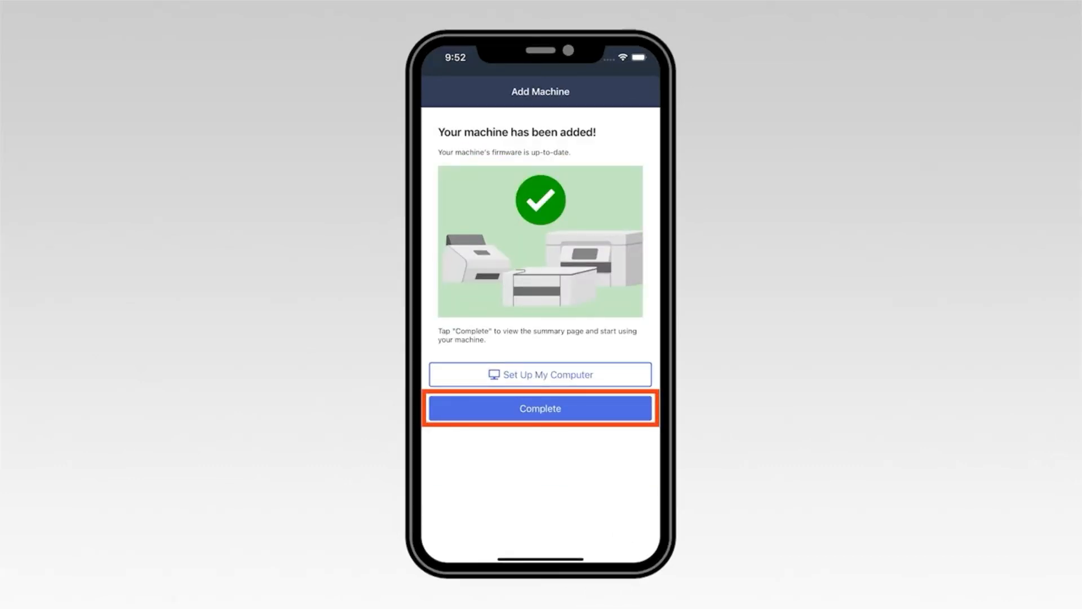
click(540, 409)
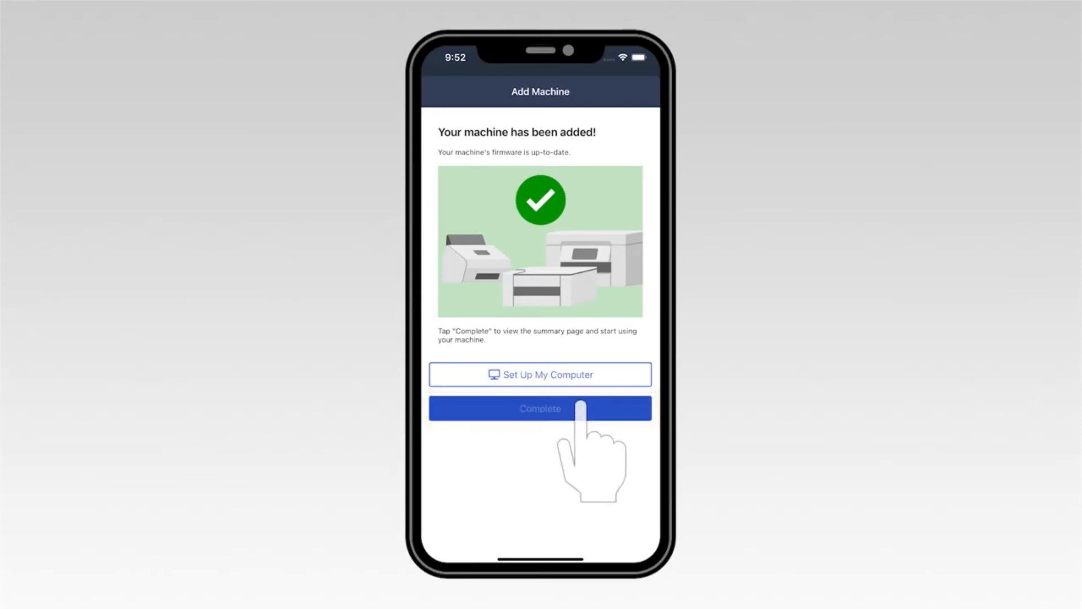
click(540, 408)
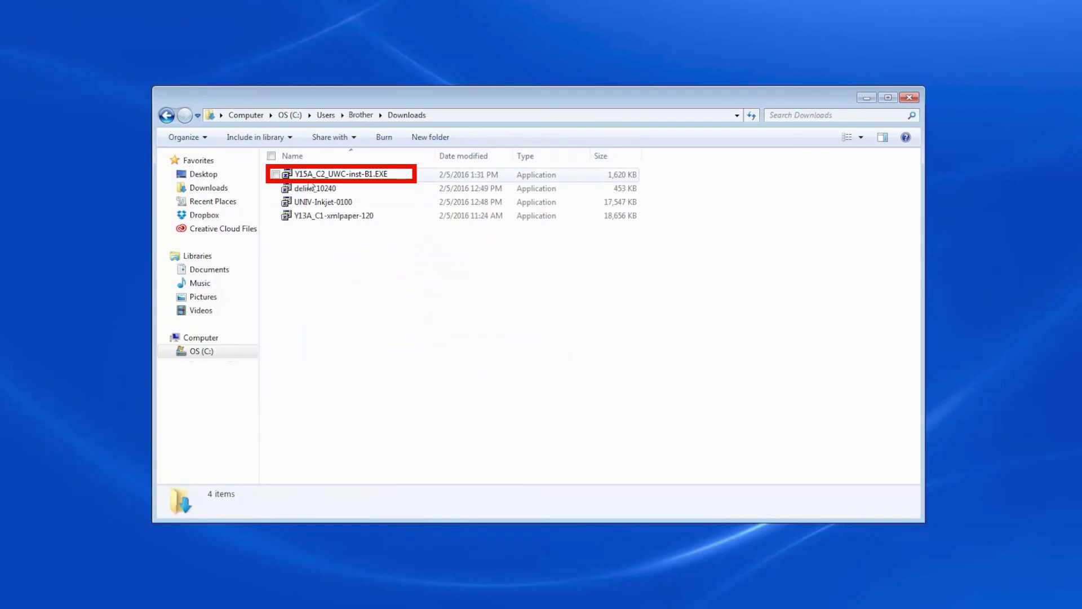
- Run Y15A_C2_UWC-inst-B1.EXE from the Downloads folder
double_click(344, 174)
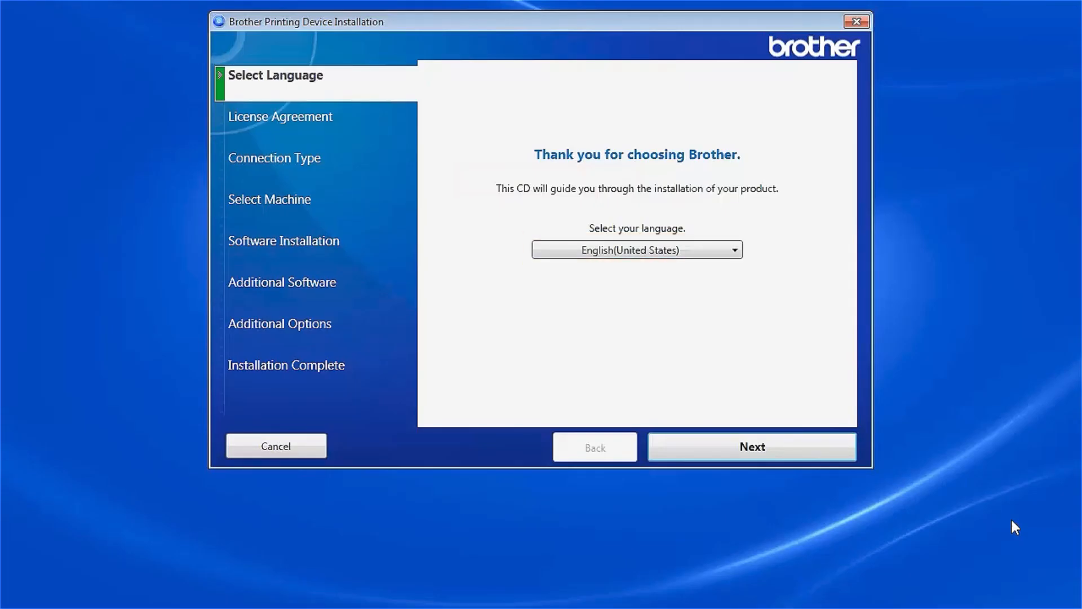
- Keep English and accept the license agreement
click(753, 447)
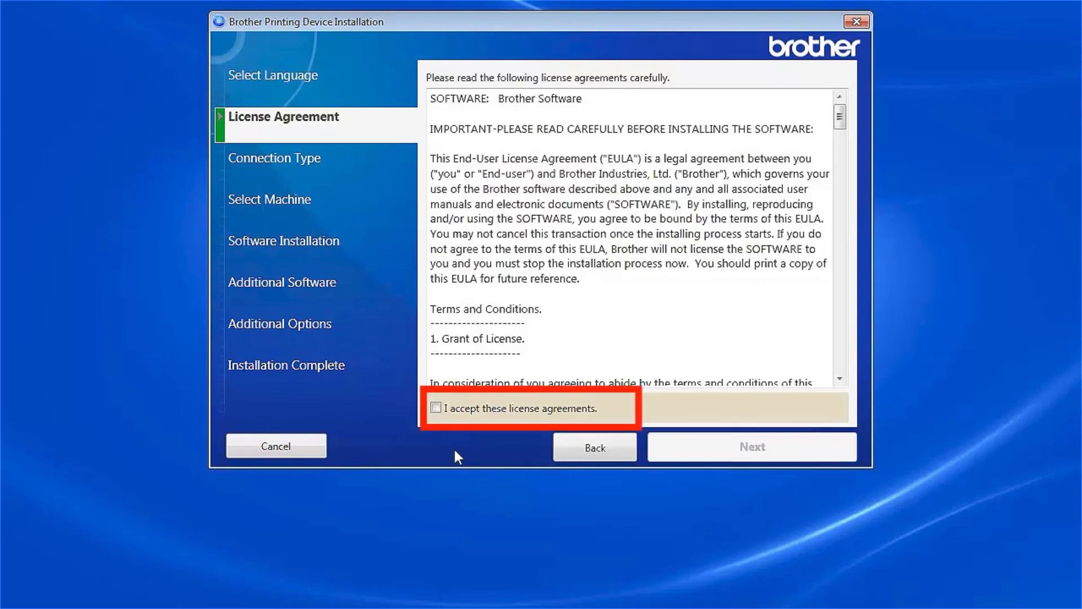
click(437, 408)
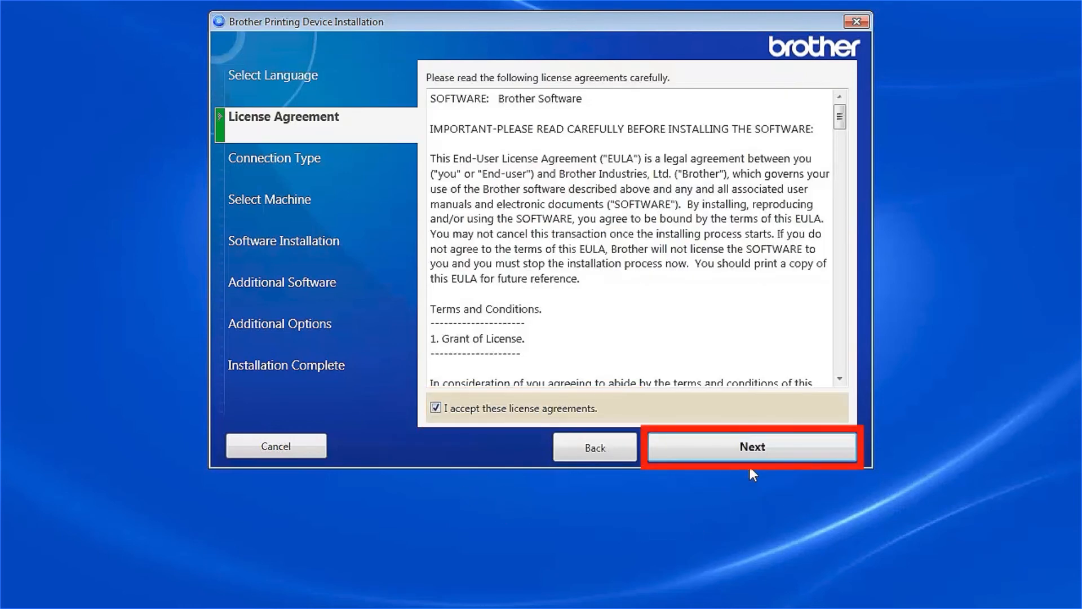
click(752, 447)
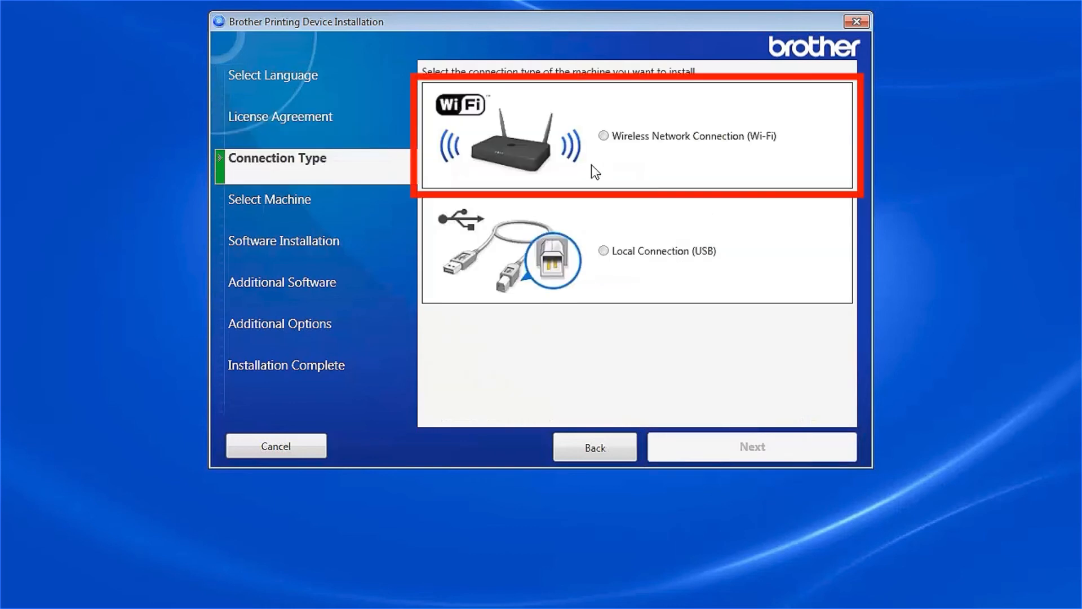
- Choose Wireless Network Connection and the first detected printer, then start Standard installation
click(603, 136)
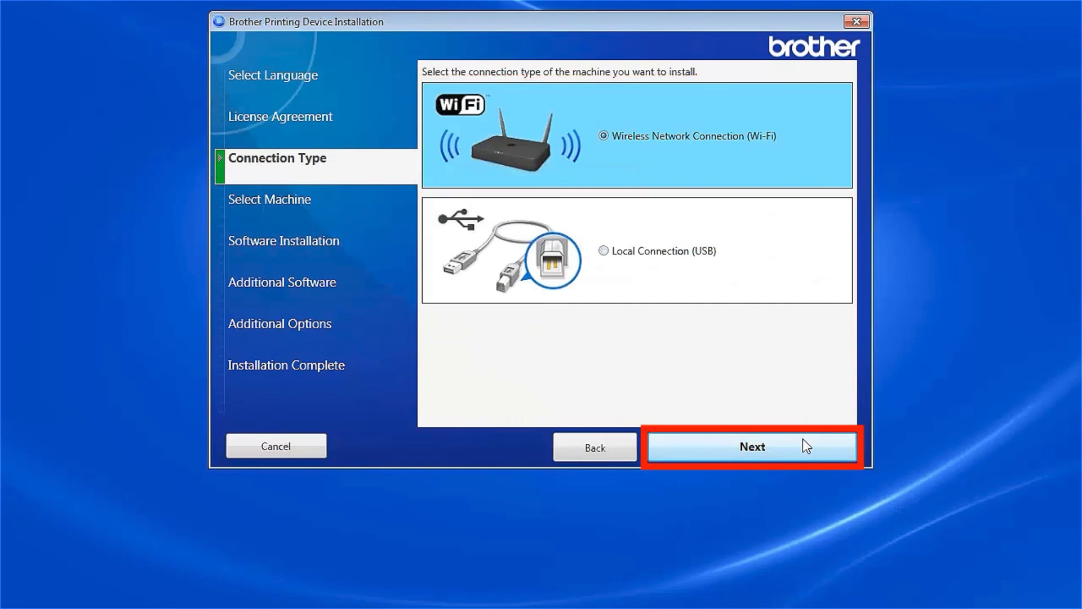
click(753, 447)
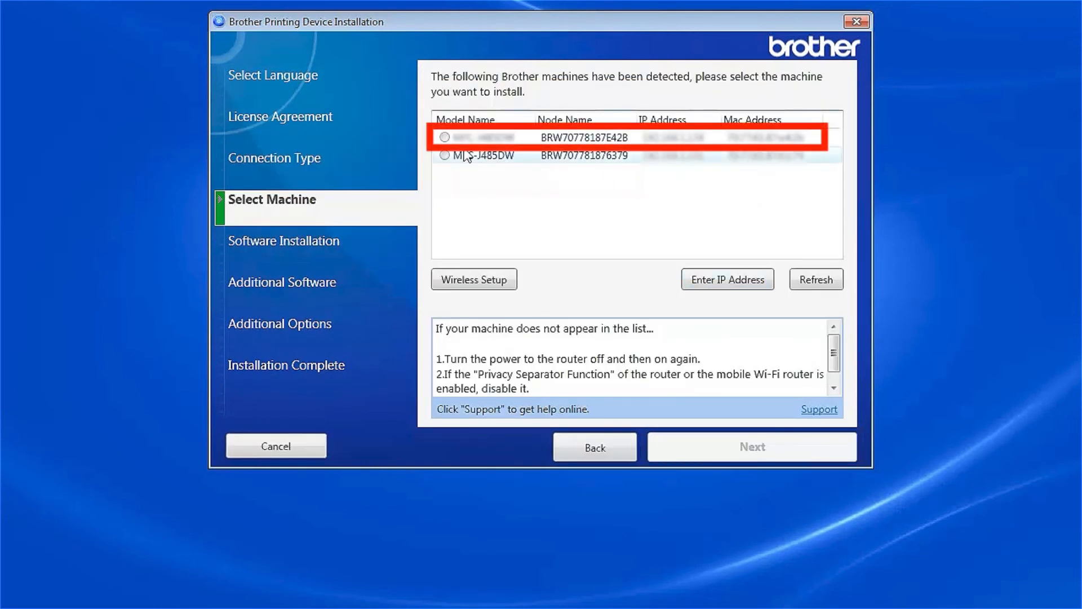
click(444, 137)
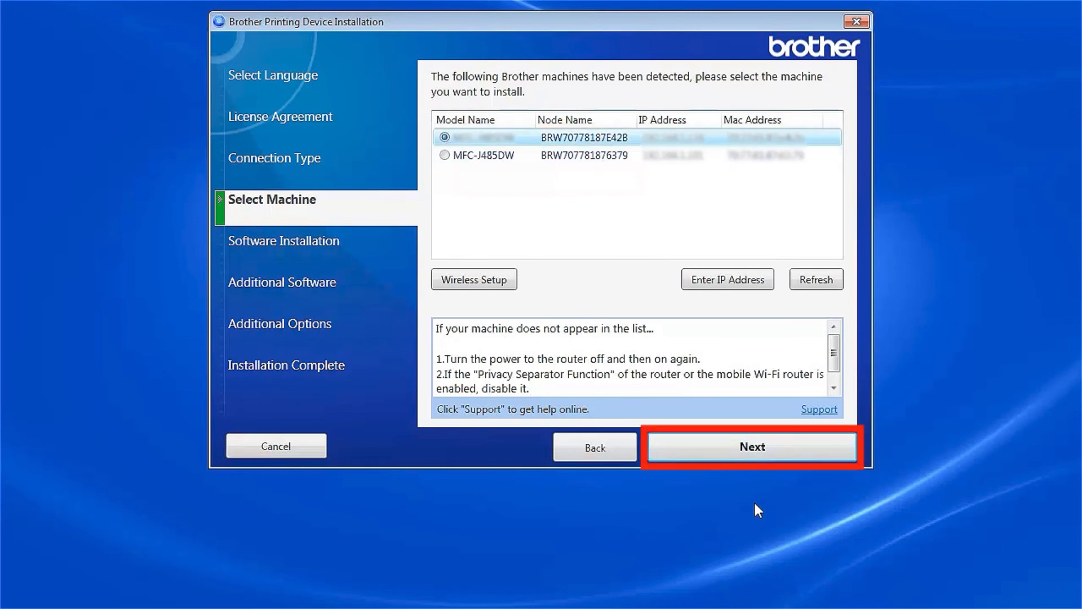
click(753, 447)
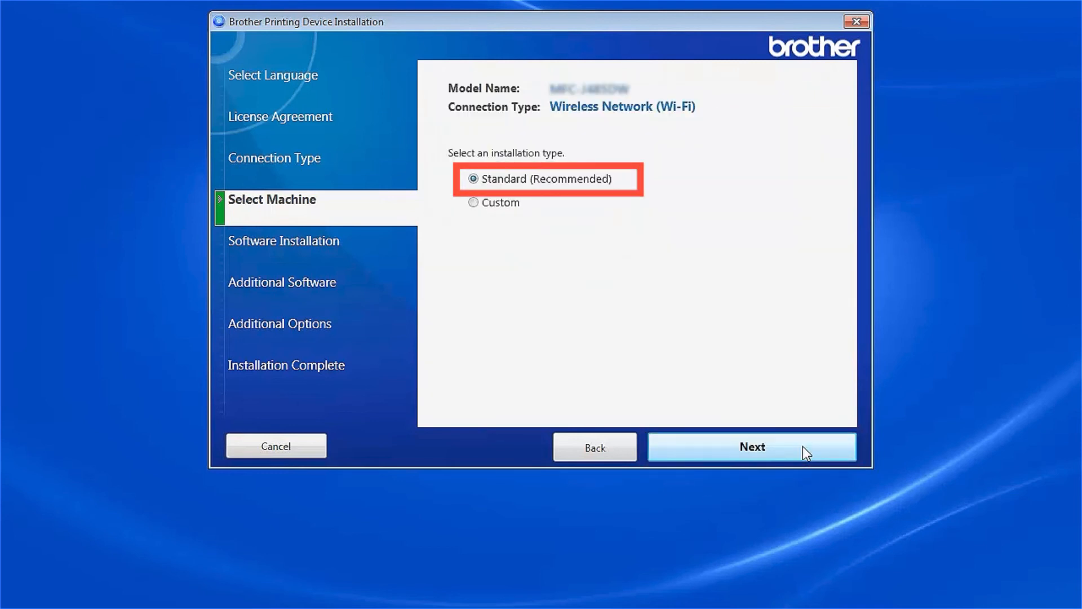
click(753, 447)
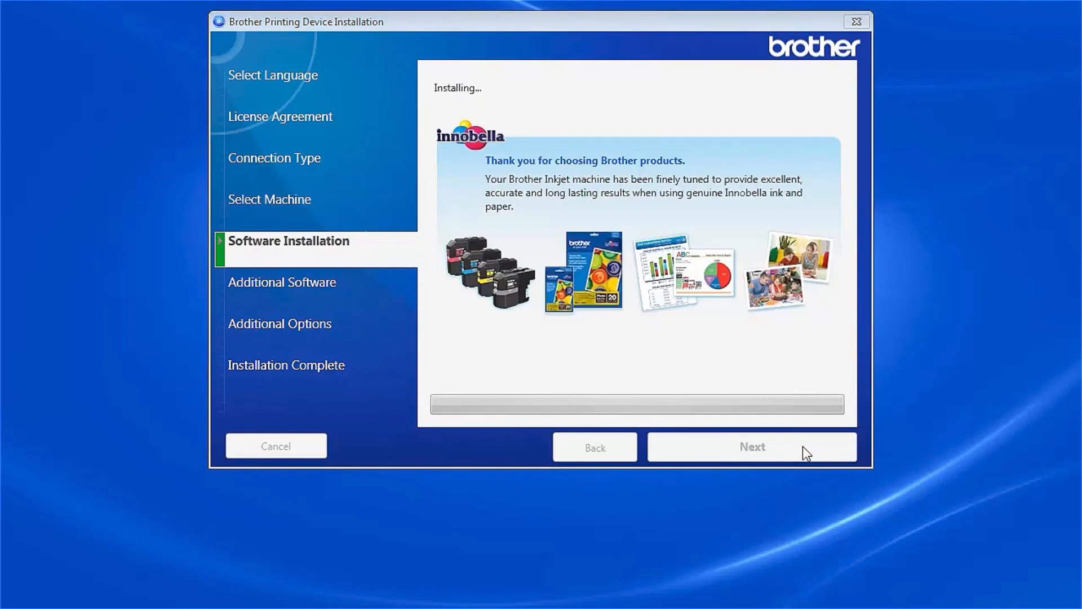
- Skip installing PaperPort and keep the research program option to finish installation
click(752, 447)
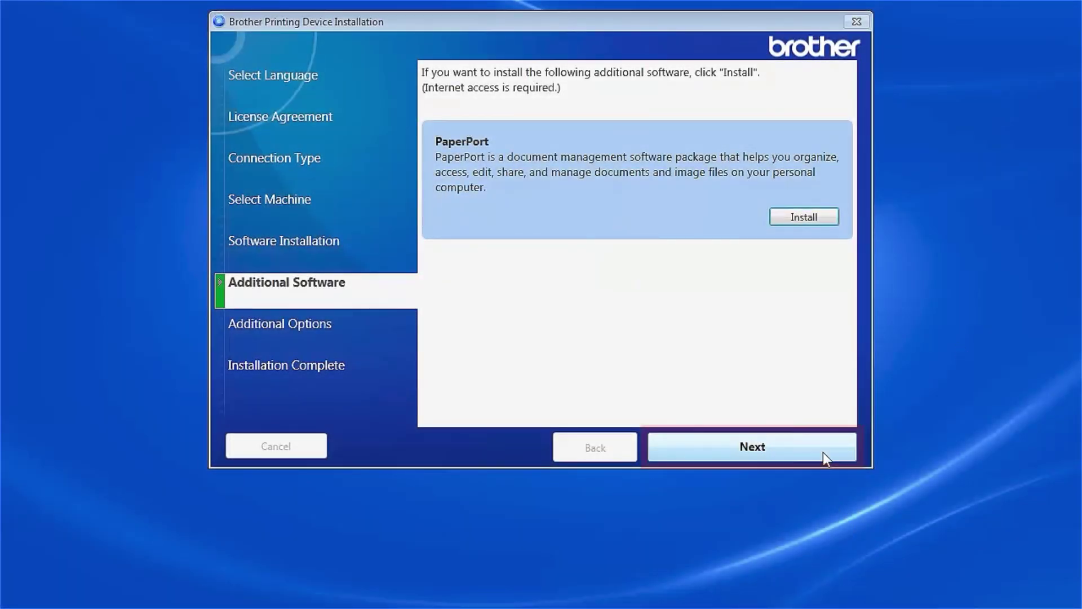
click(752, 447)
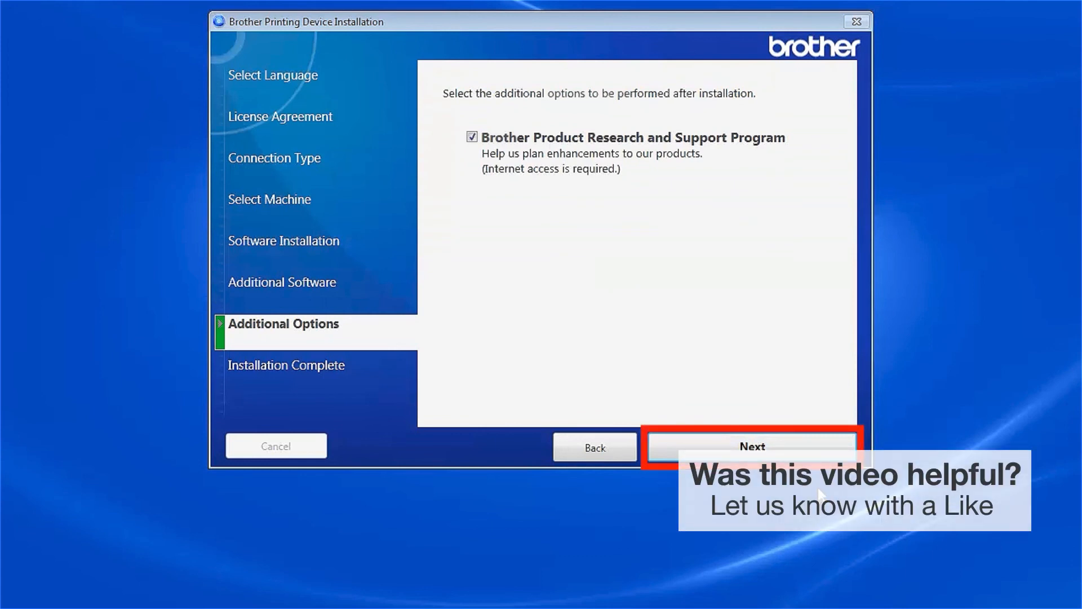
click(753, 446)
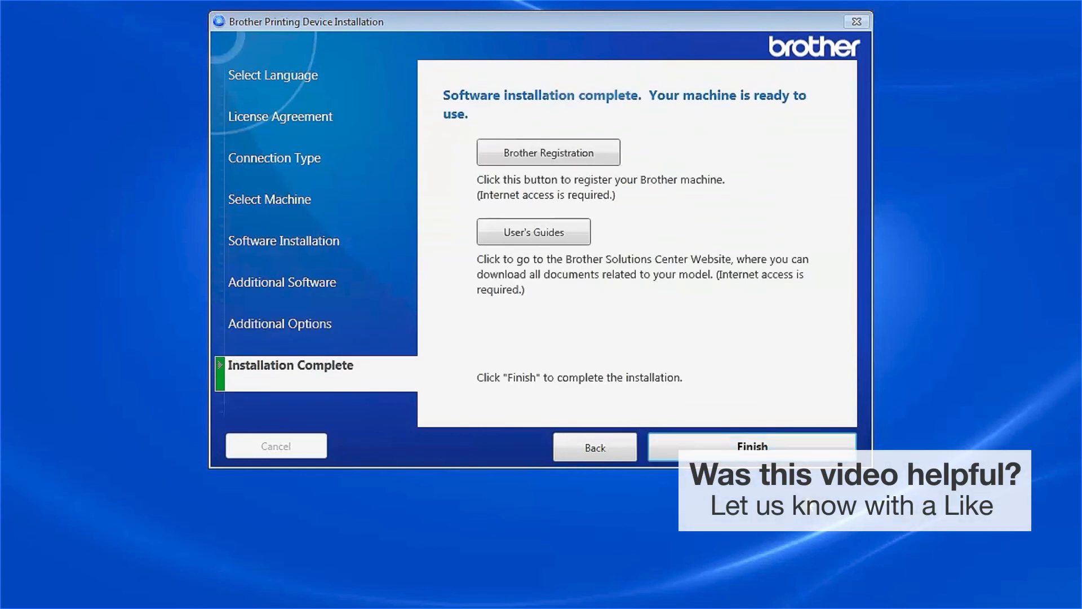
- Open Brother's Product Registration login page from the Installation Complete screen
click(548, 152)
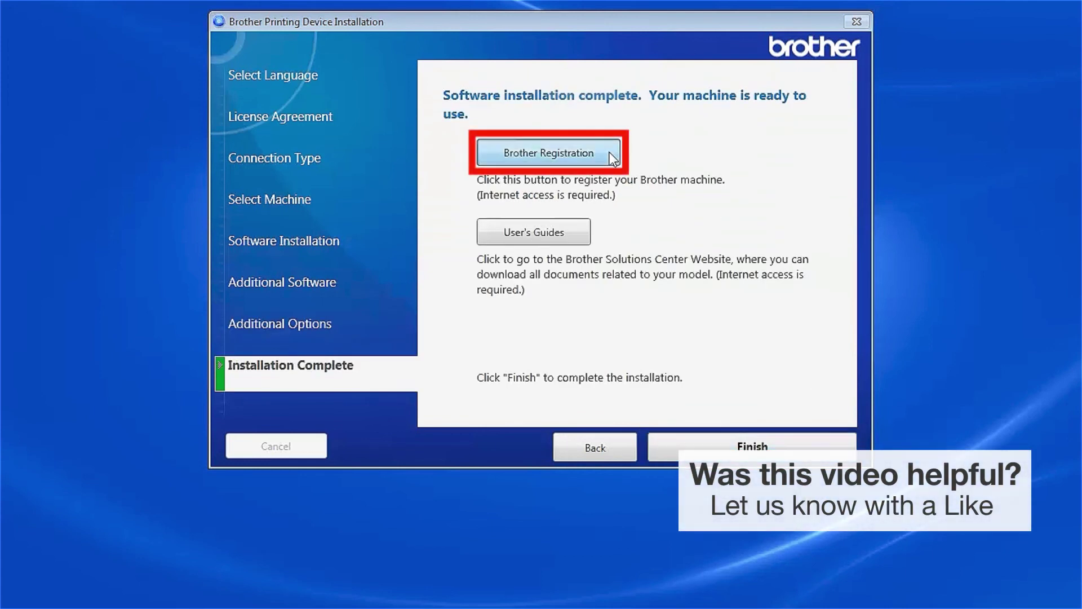
click(549, 153)
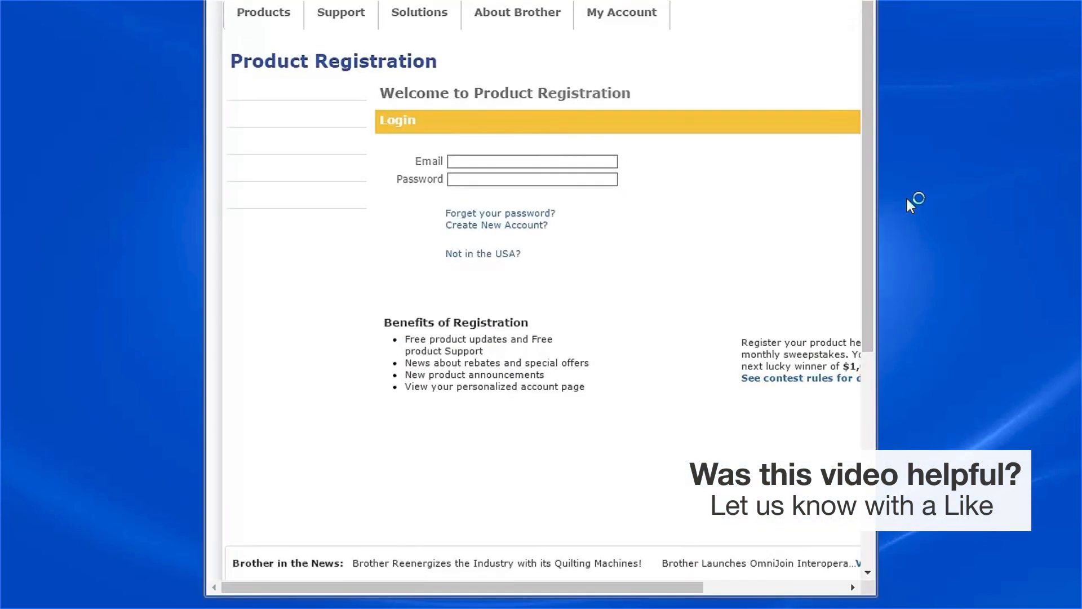